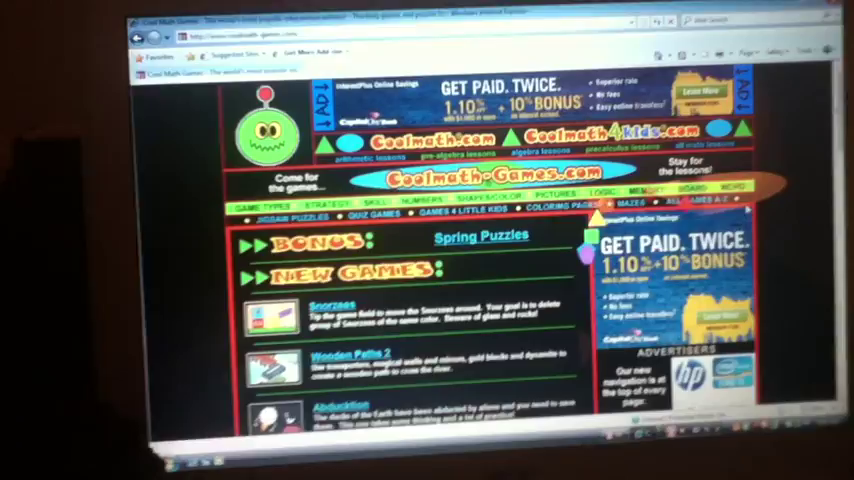
{"action": "scroll", "scroll_direction": "down", "scroll_amount": 3}
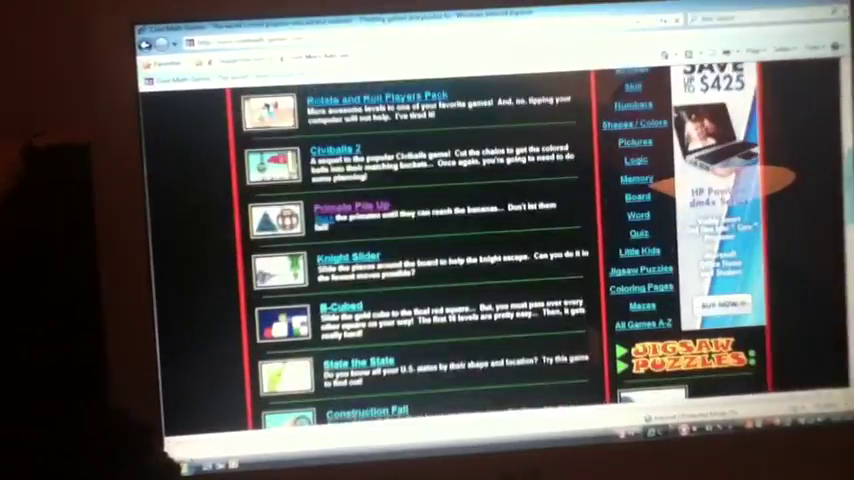